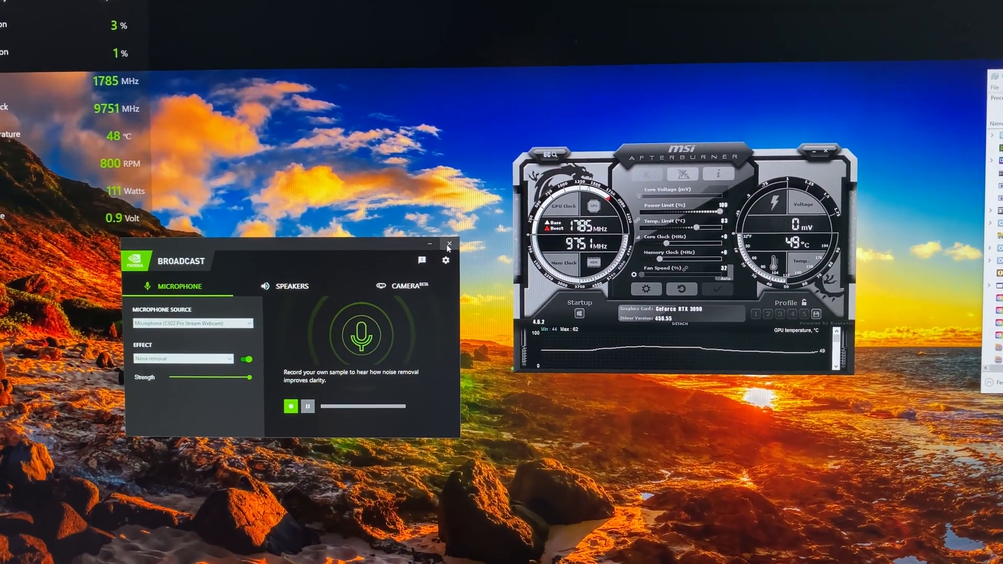
- Close the NVIDIA Broadcast window so Afterburner shows full clock speeds
click(447, 246)
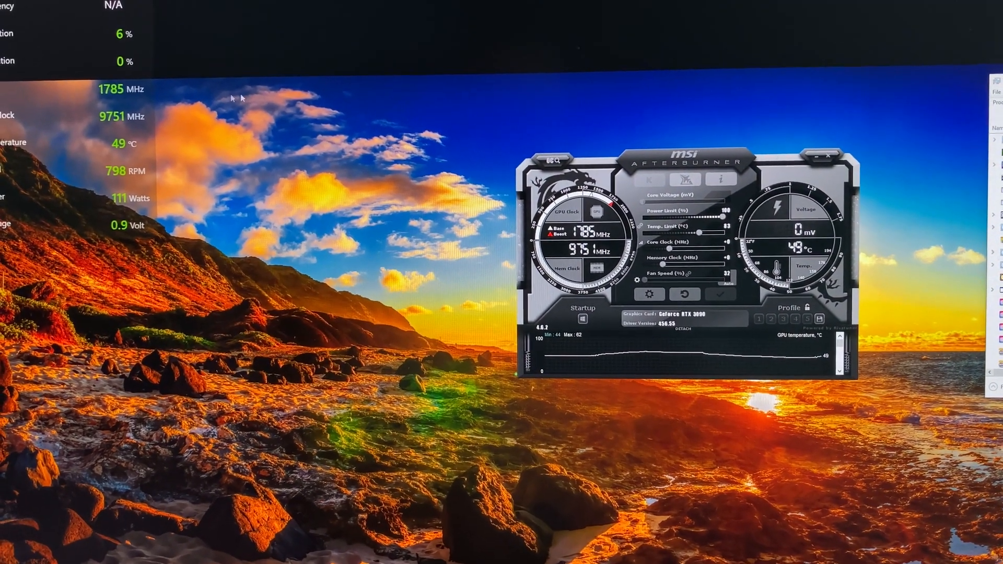